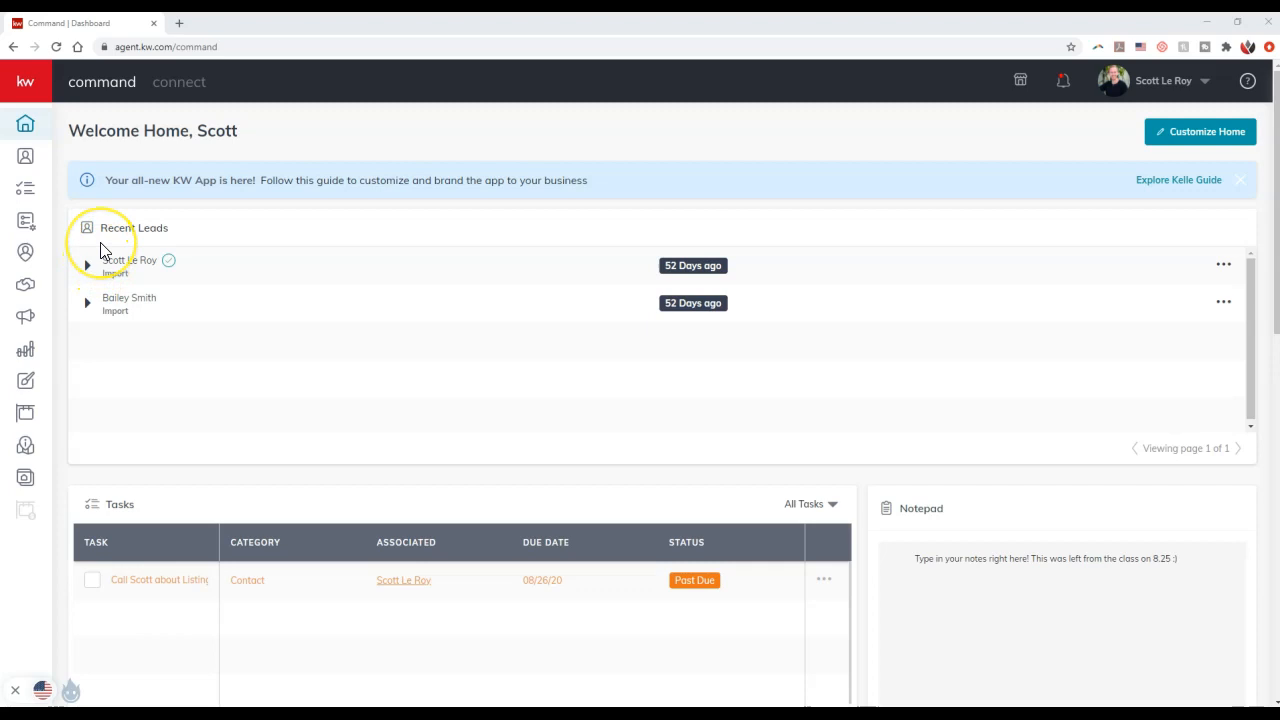
mouse_move(88, 168)
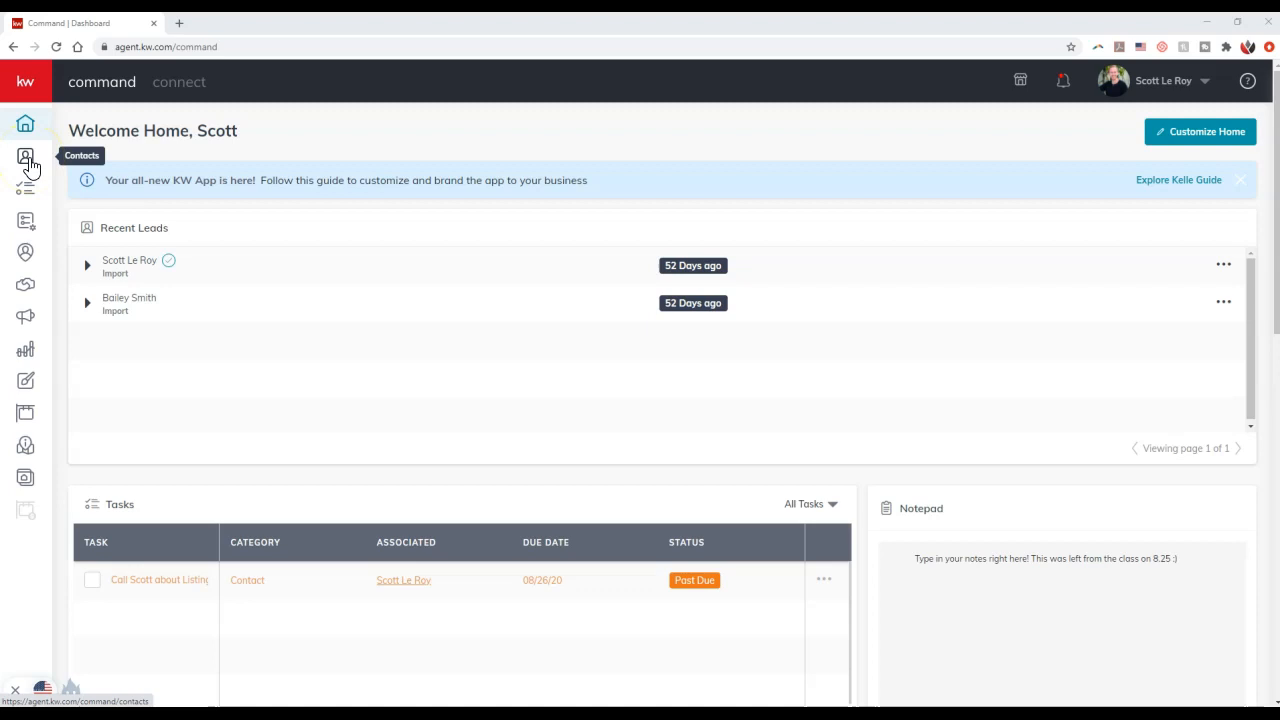
left_click(24, 156)
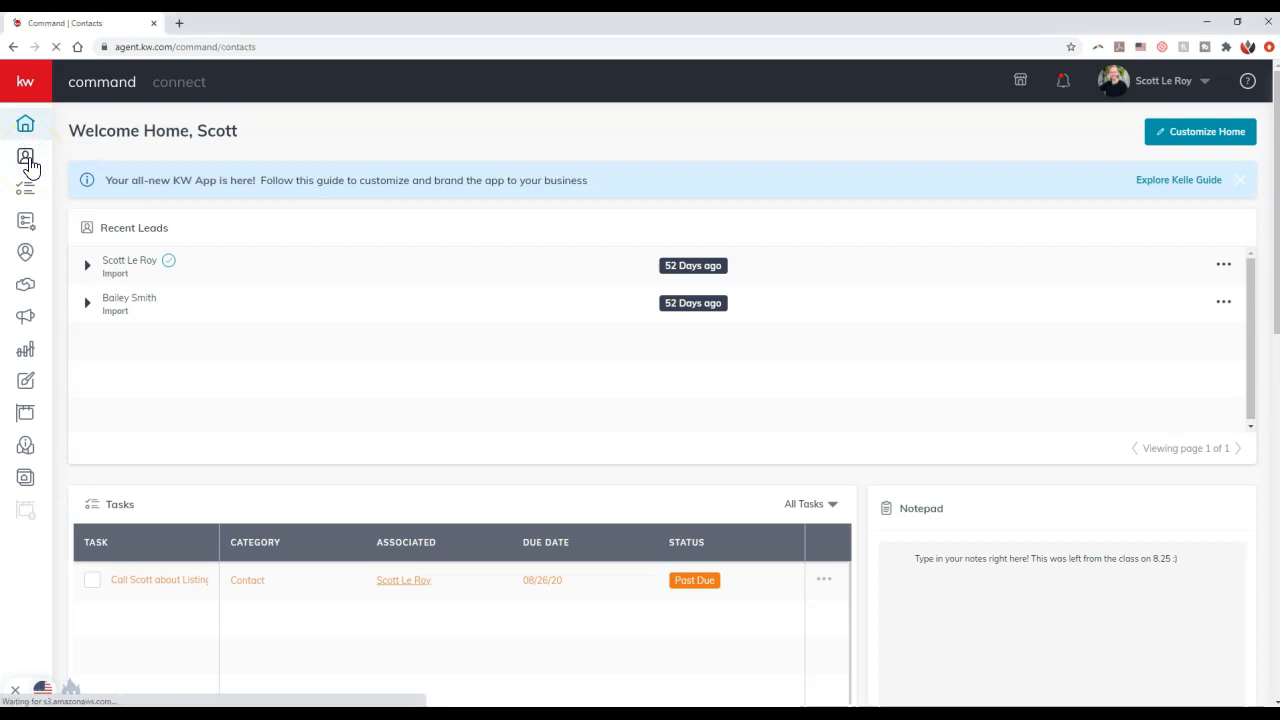
left_click(24, 156)
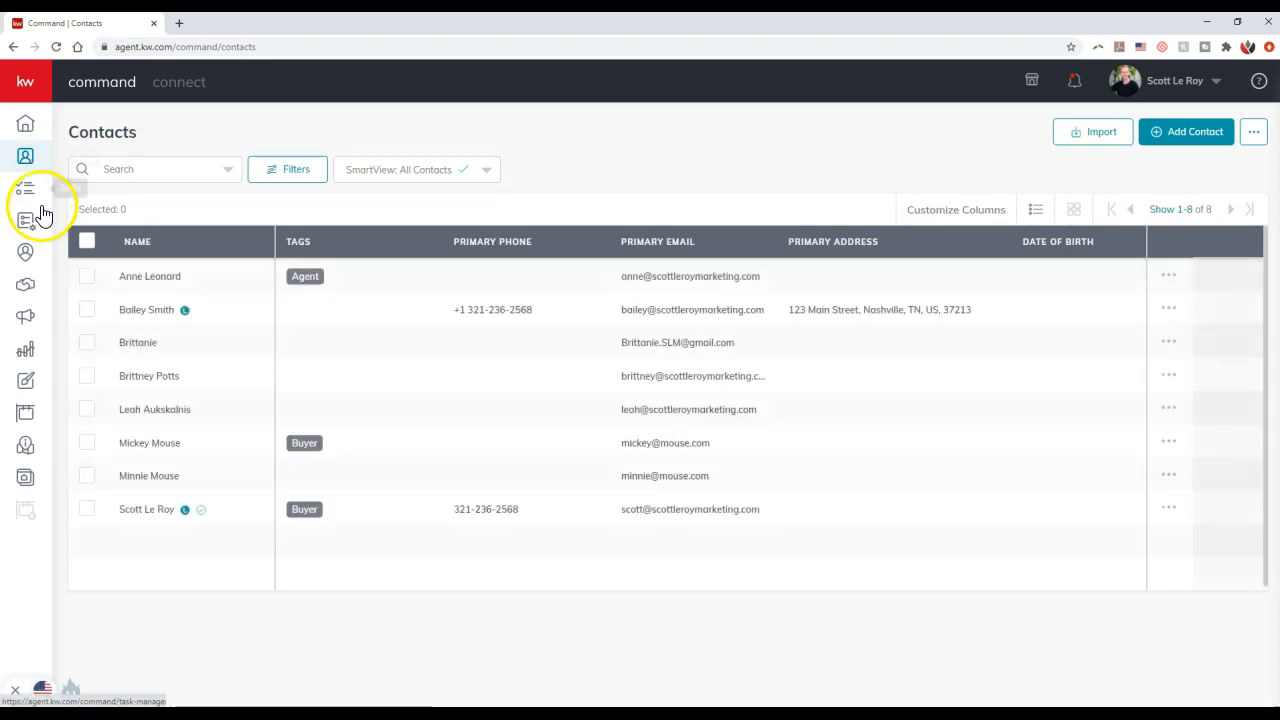
left_click(832, 240)
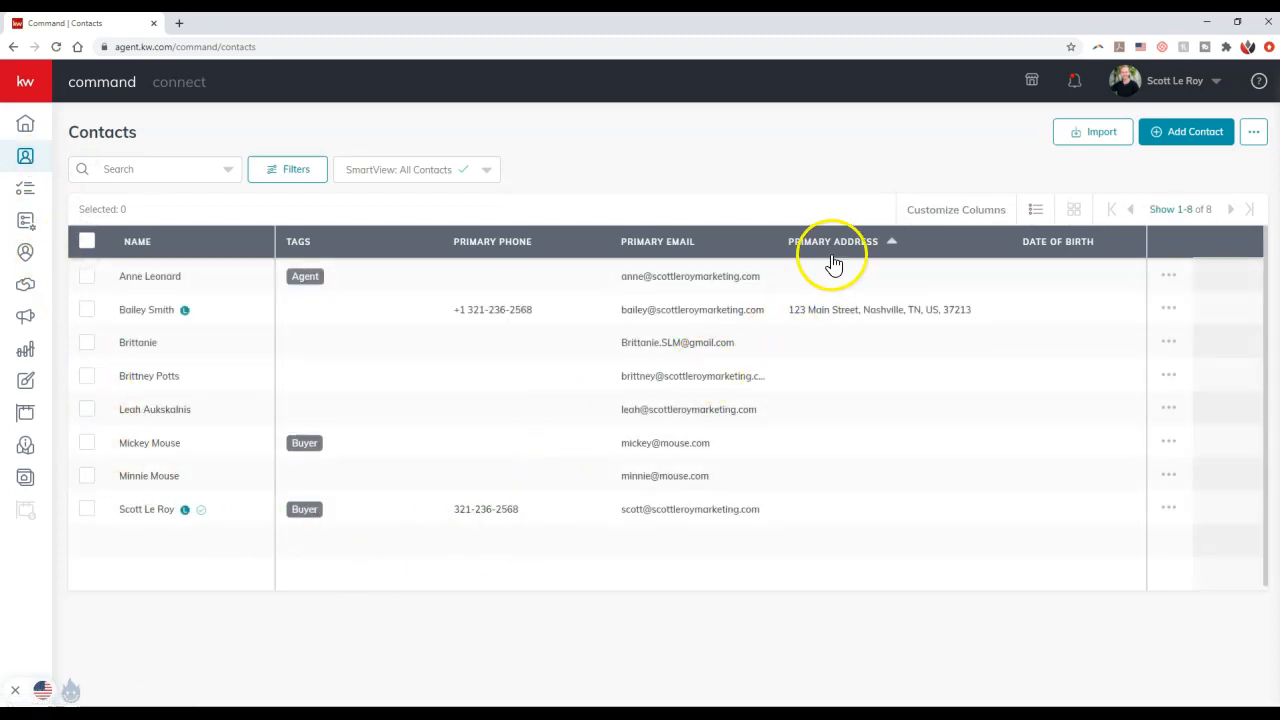
left_click(832, 240)
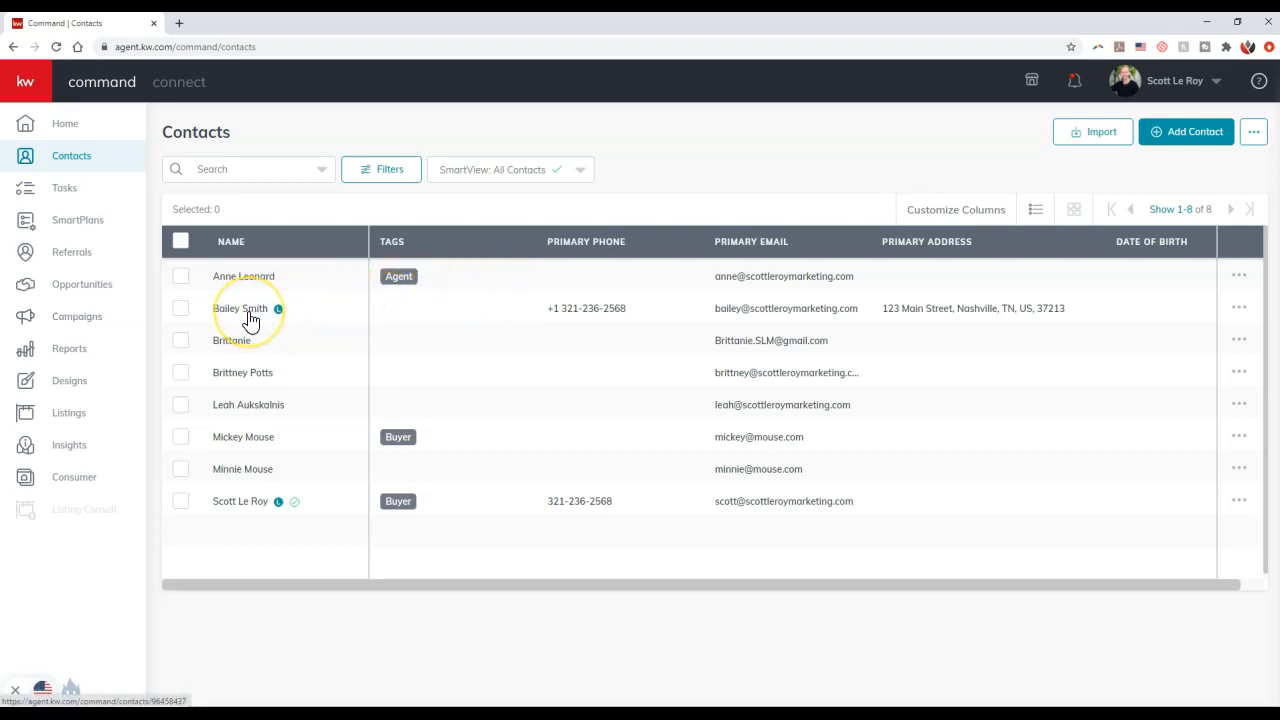
mouse_move(996, 328)
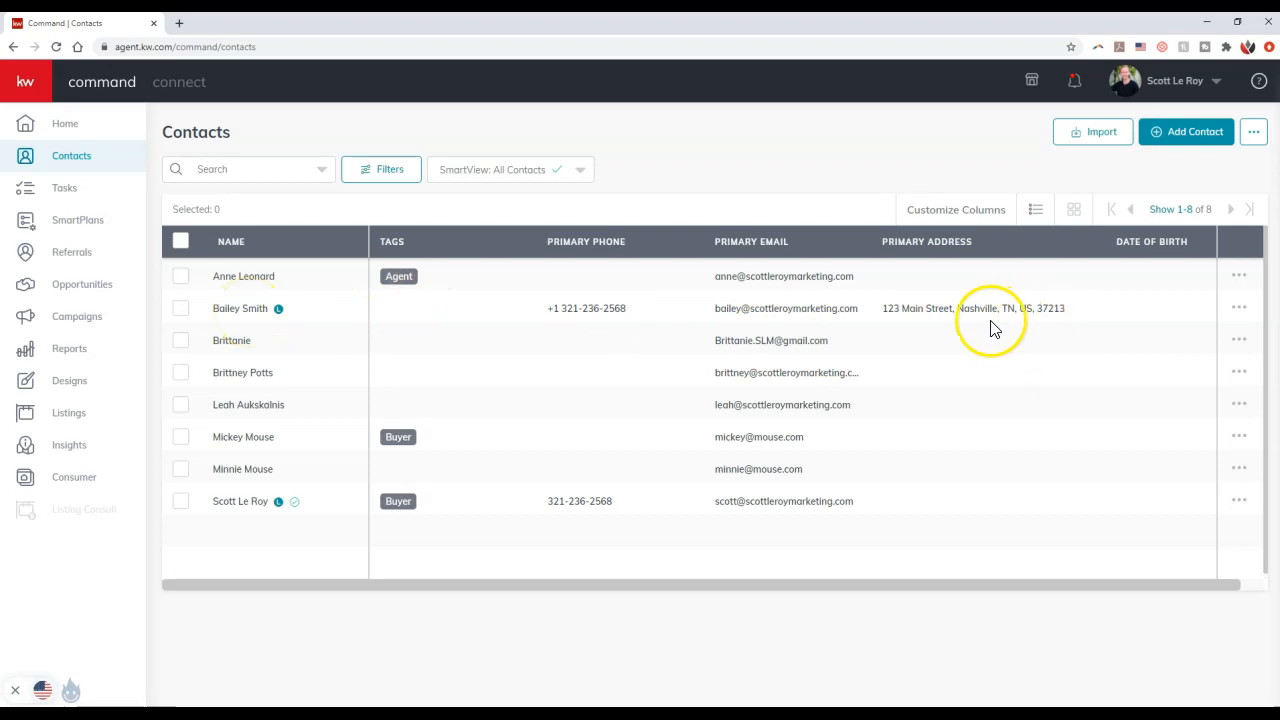
left_click(240, 308)
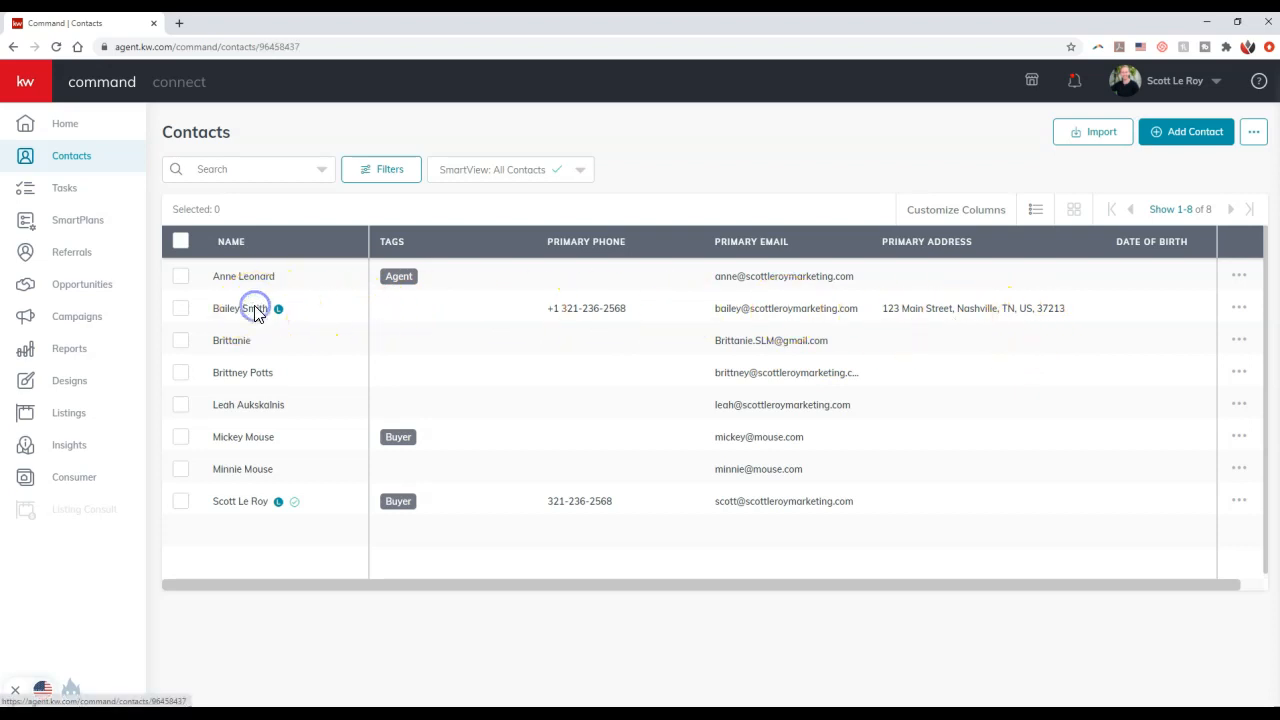
left_click(244, 308)
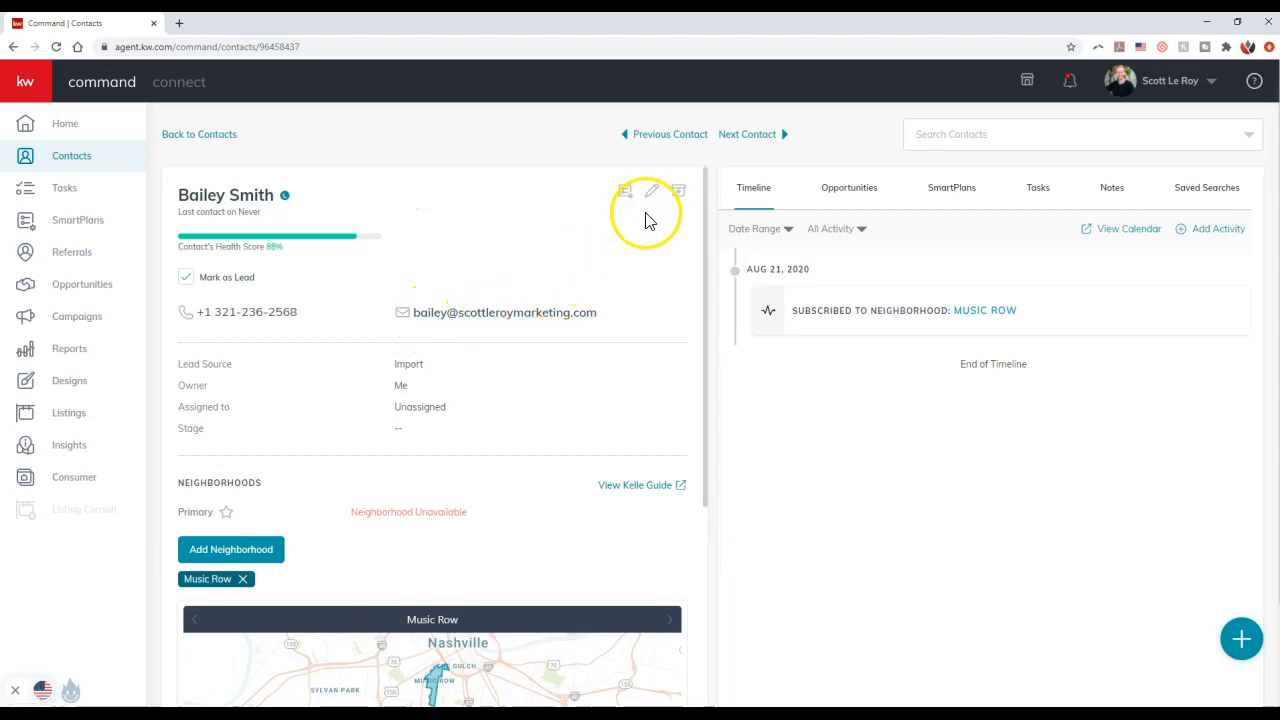
mouse_move(652, 190)
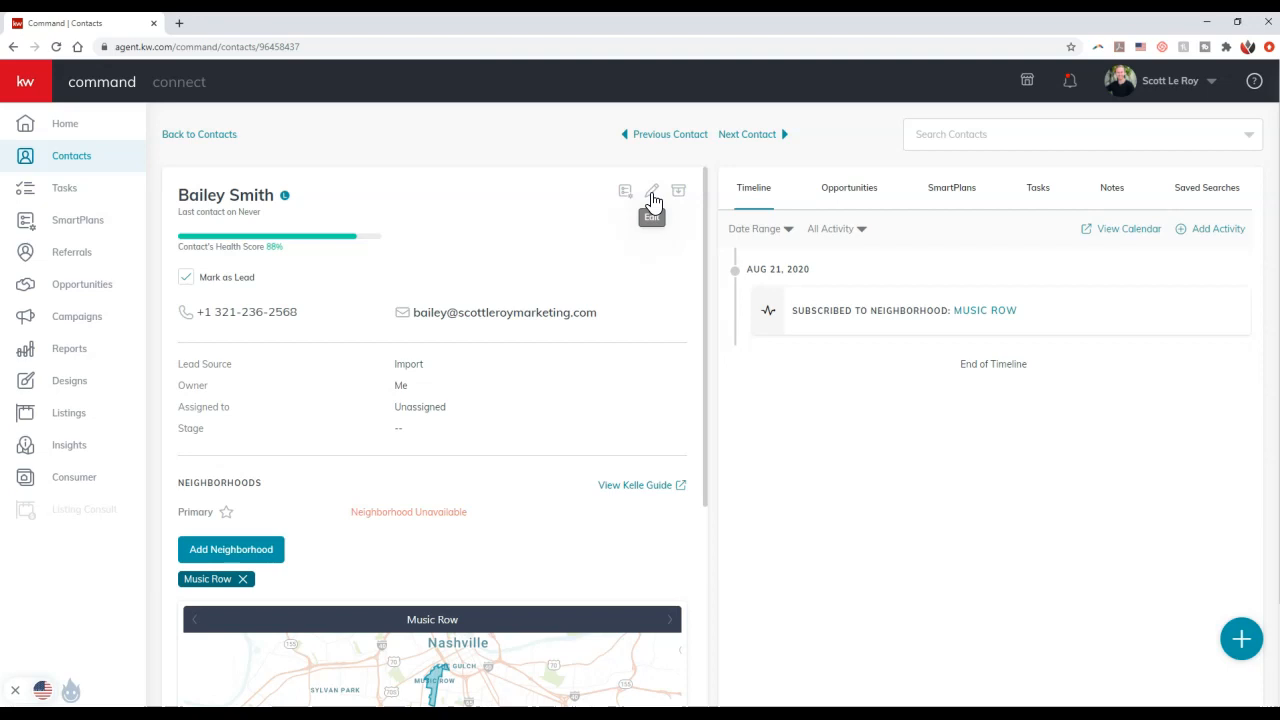
left_click(652, 192)
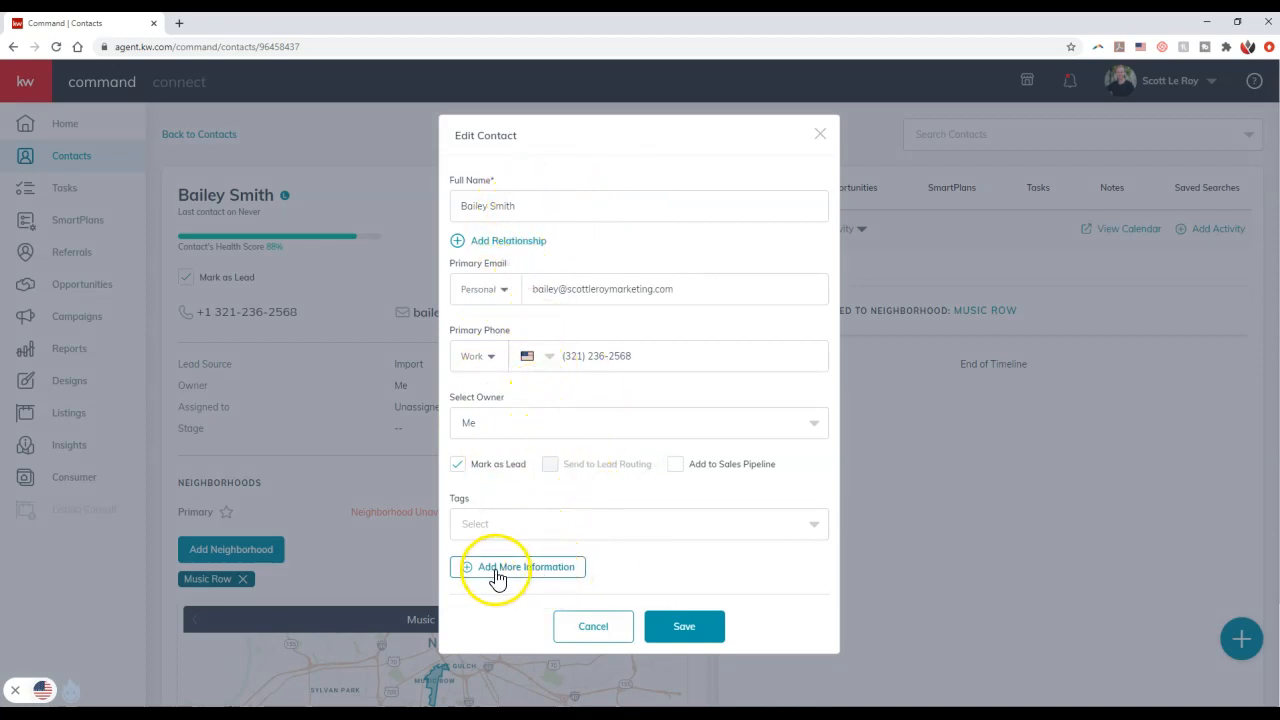
mouse_move(564, 580)
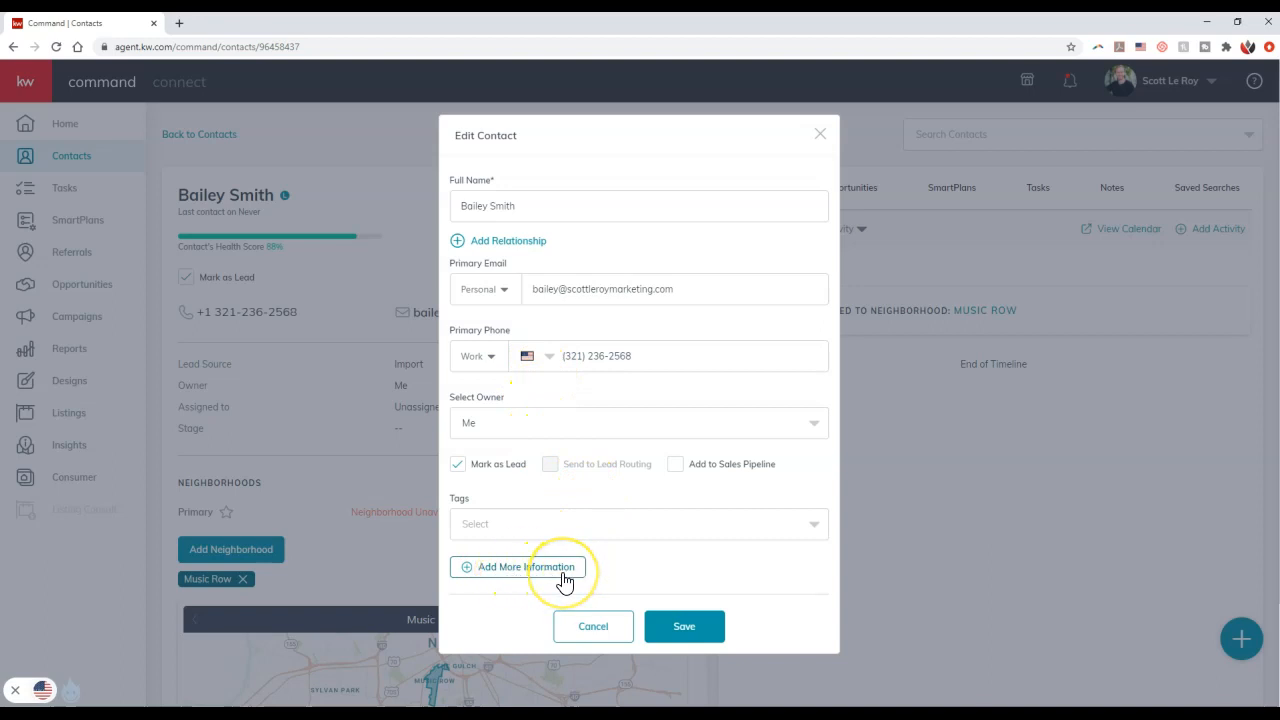
Expand Additional Contact Information showing the Nashville primary address and add a blank additional address slot.
left_click(524, 566)
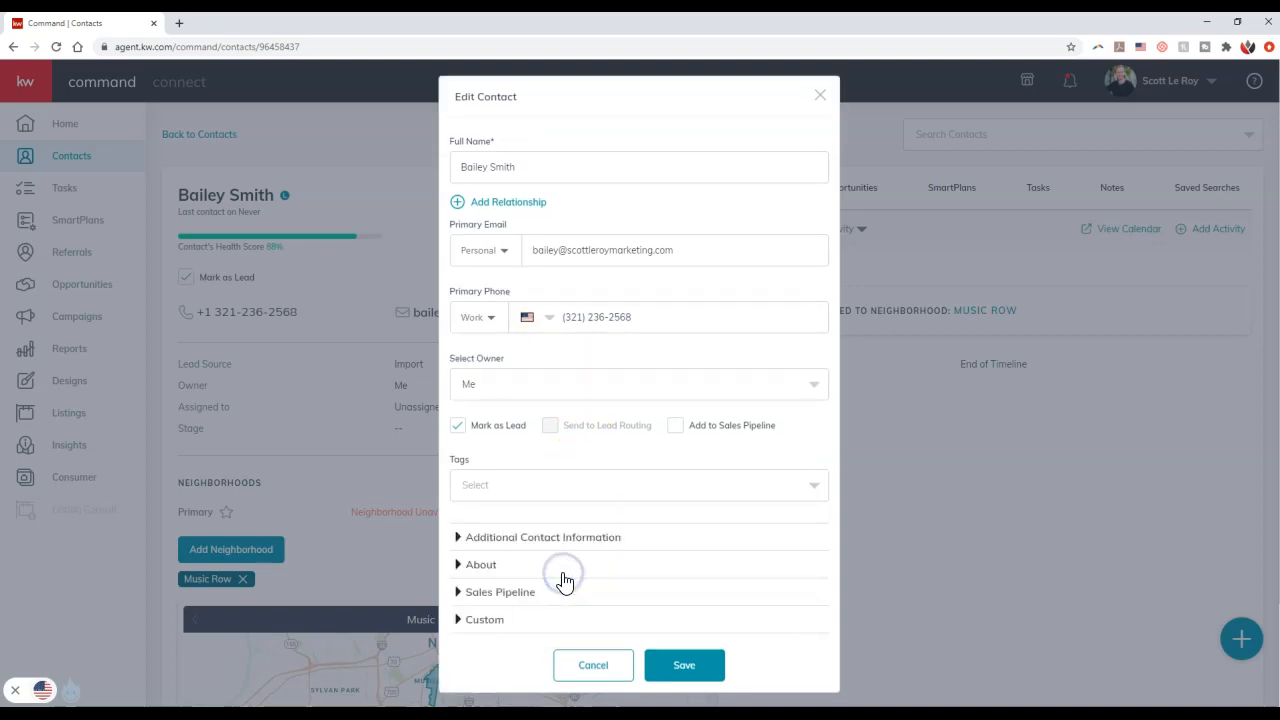
mouse_move(516, 536)
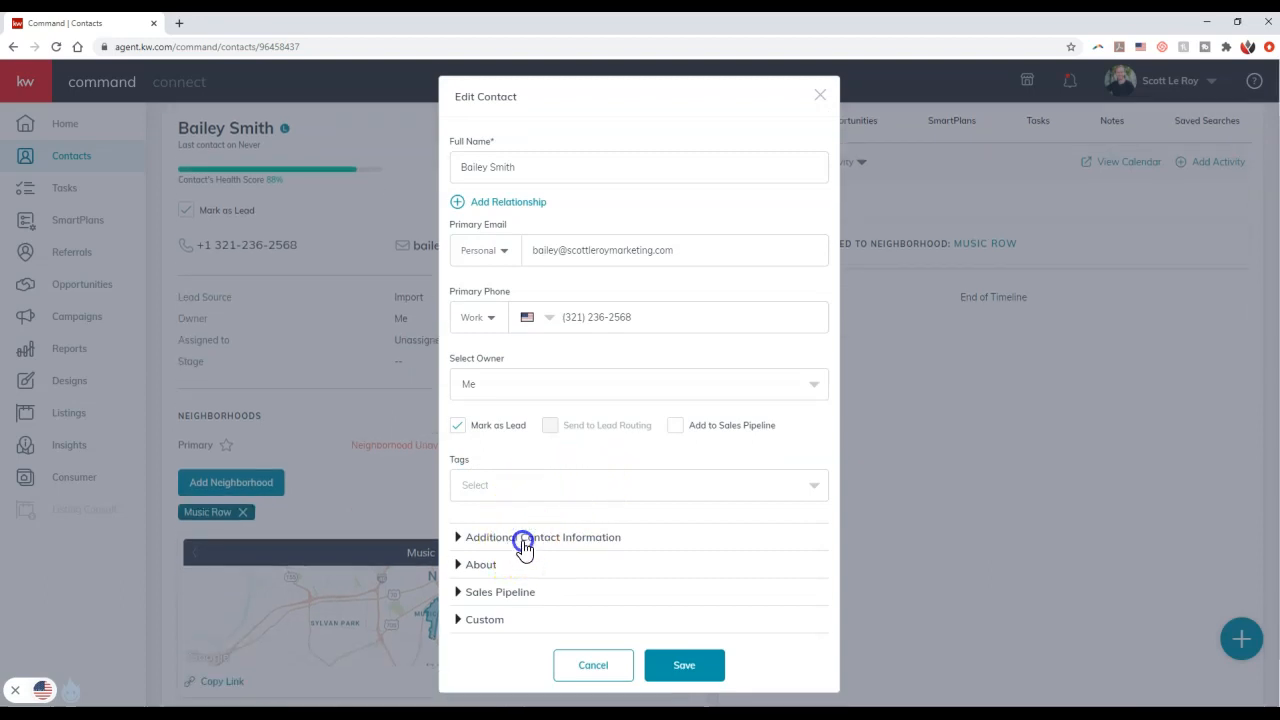
left_click(544, 536)
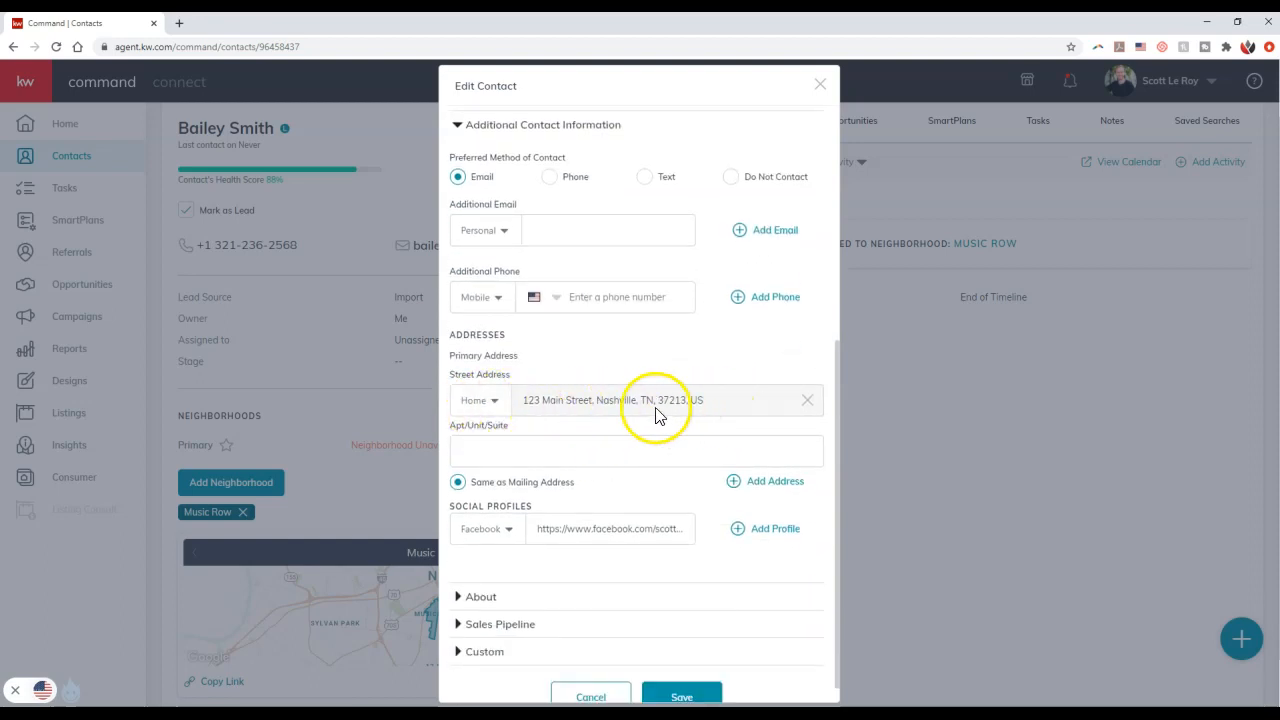
left_click(480, 400)
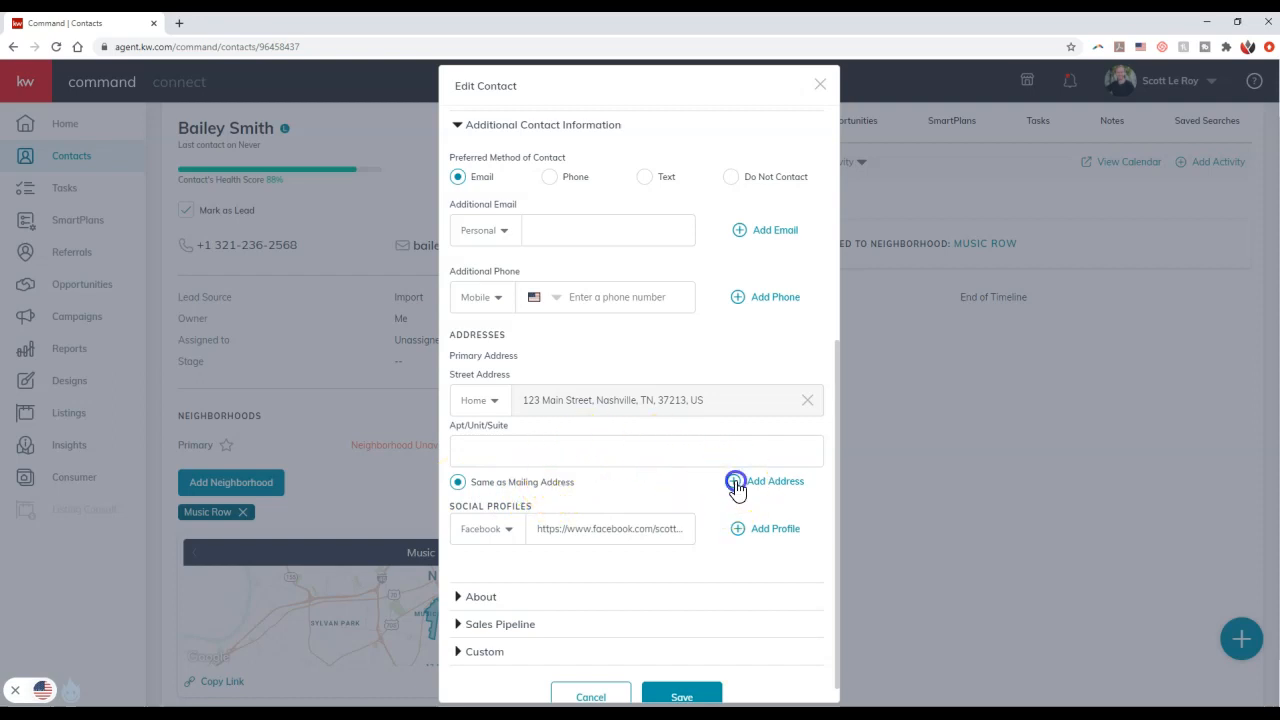
left_click(764, 480)
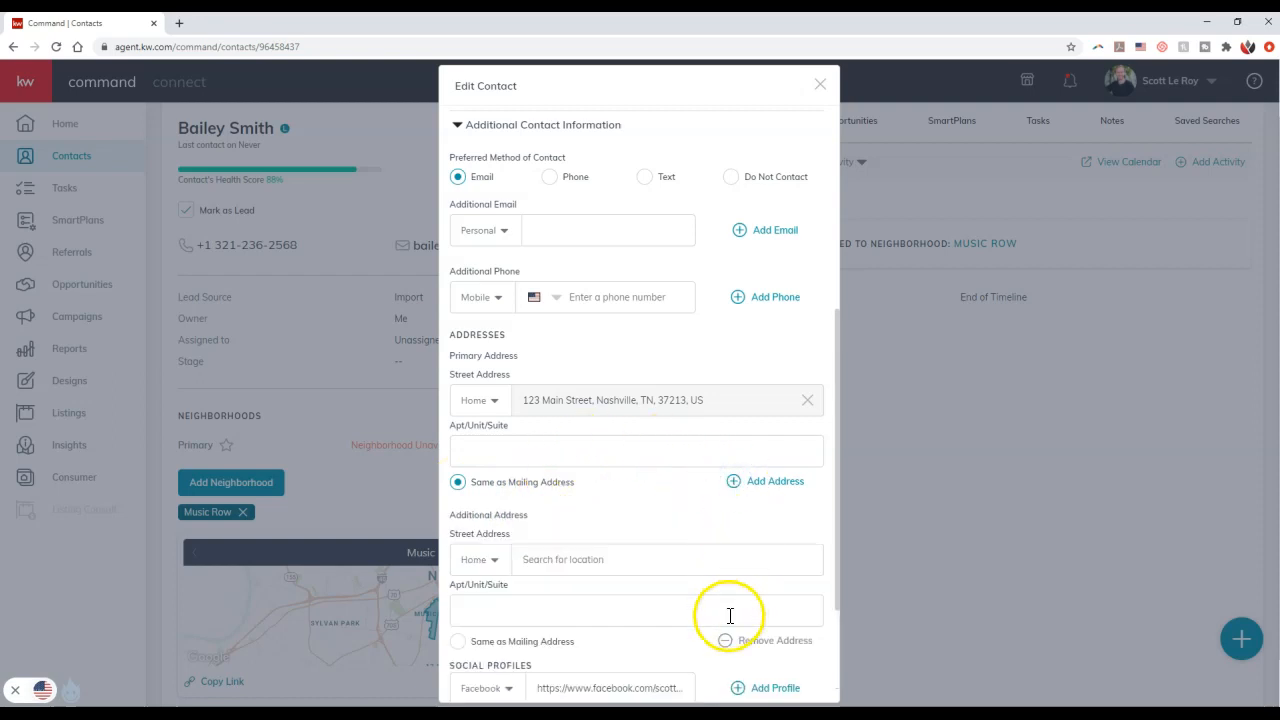